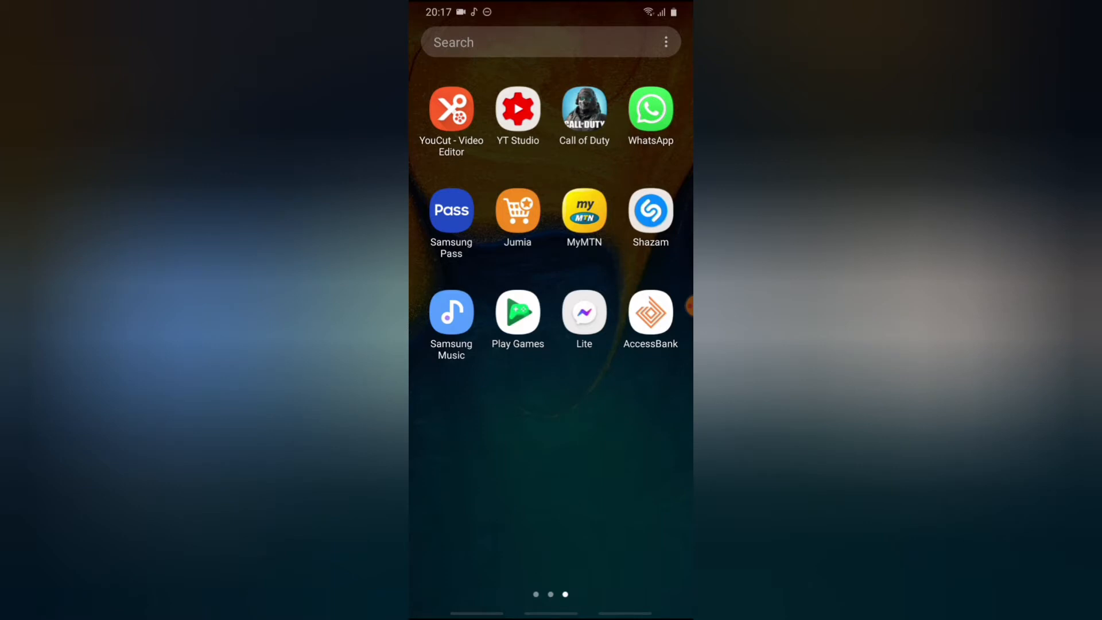
# - Launch Telegram from the second app drawer page into the Intrinsic Trust chat
pyautogui.hscroll(3)
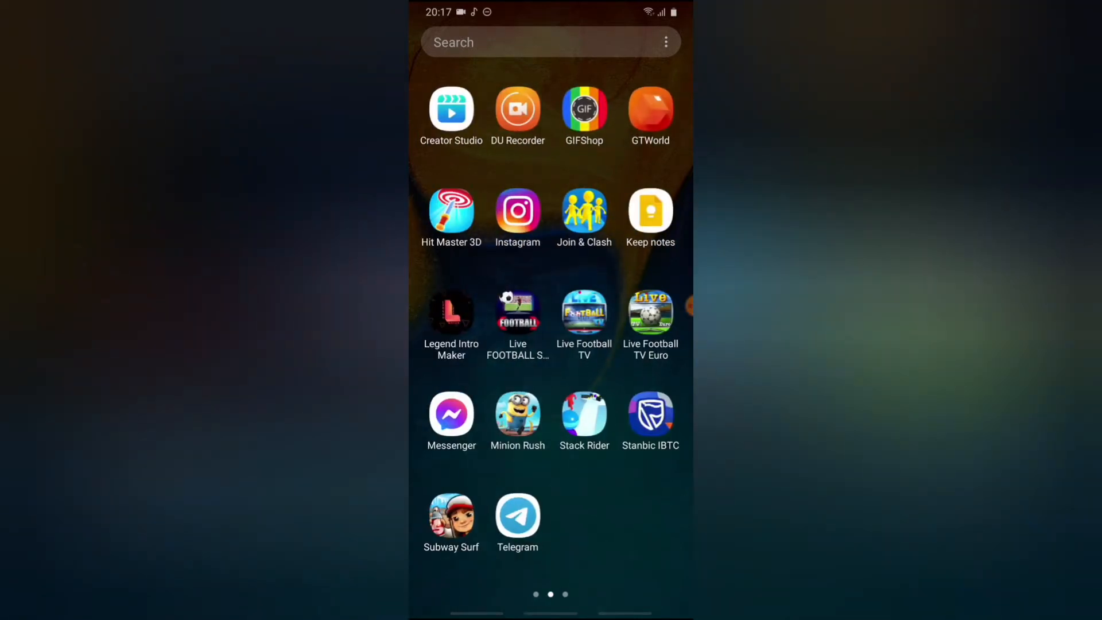
pyautogui.click(517, 513)
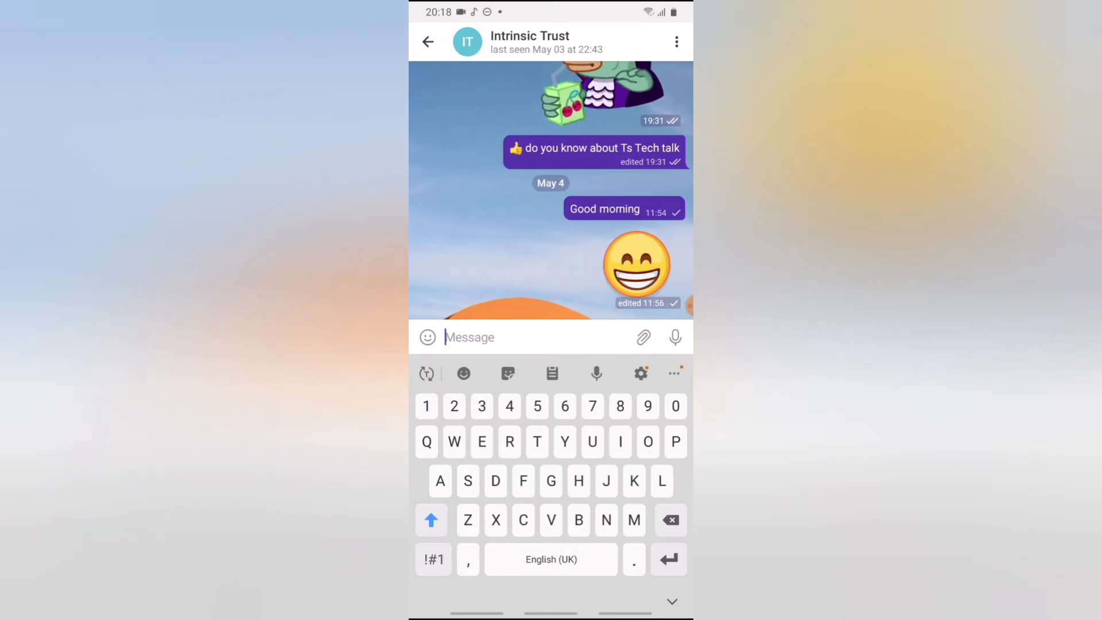
# - Draft 'Good morning bro' in the Intrinsic Trust chat without sending it
pyautogui.click(432, 520)
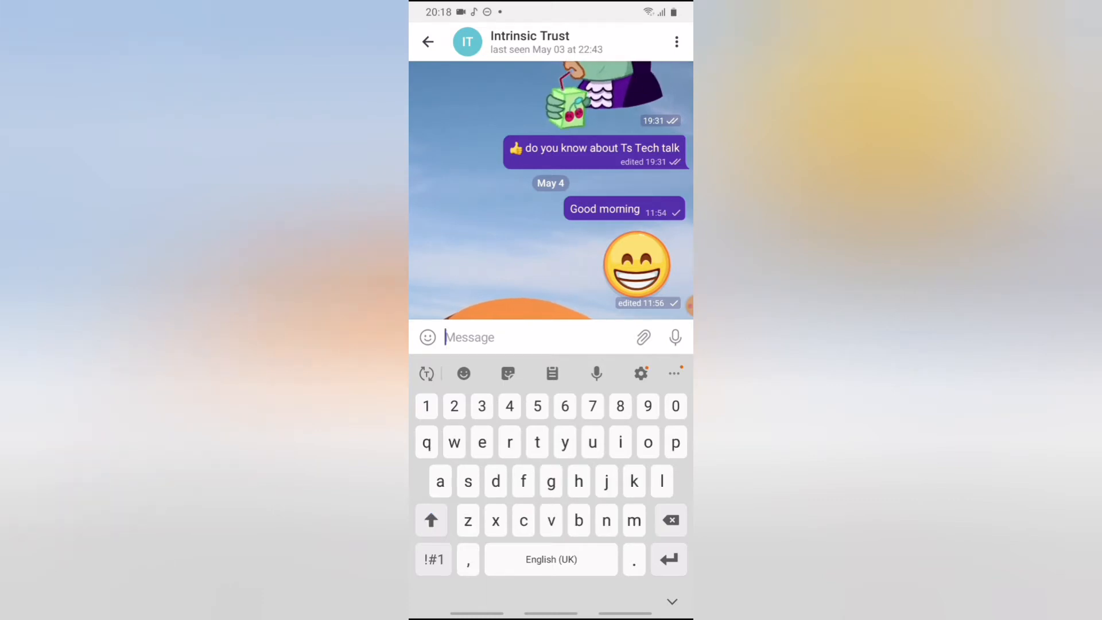
pyautogui.write('Good morning bro')
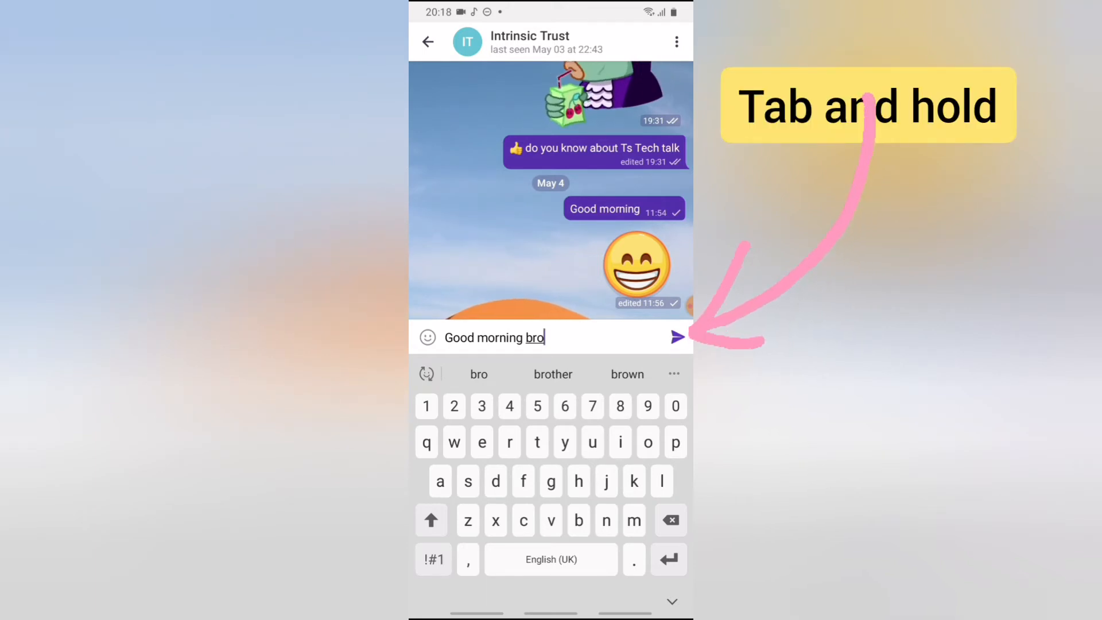
# - Bring up Schedule message for the draft, set to May 8 at 08:19
pyautogui.click(677, 337)
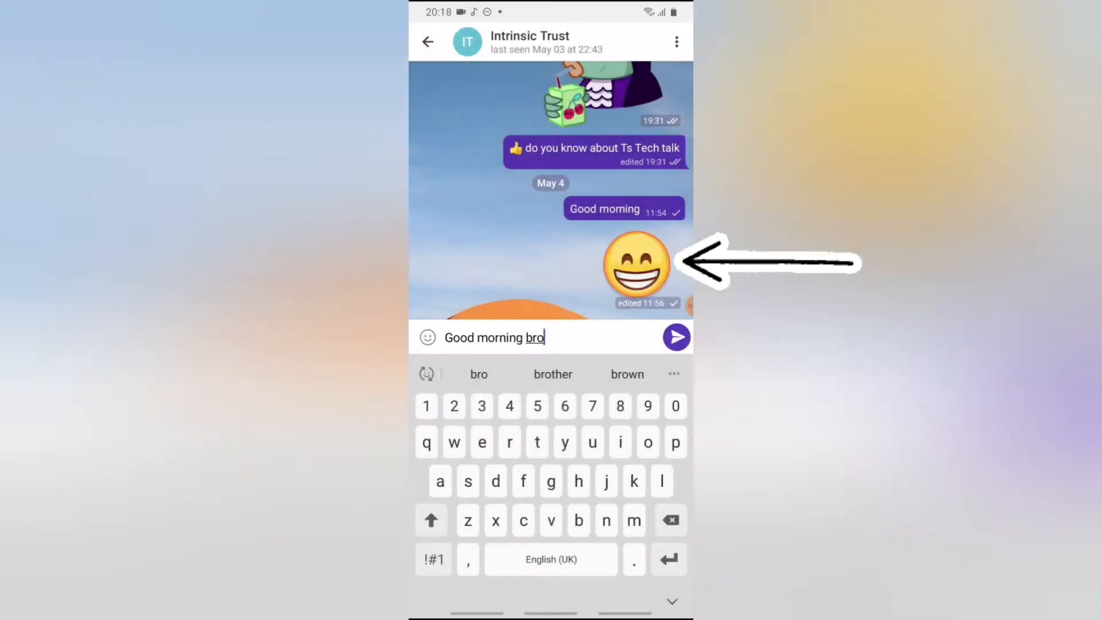
pyautogui.click(678, 337)
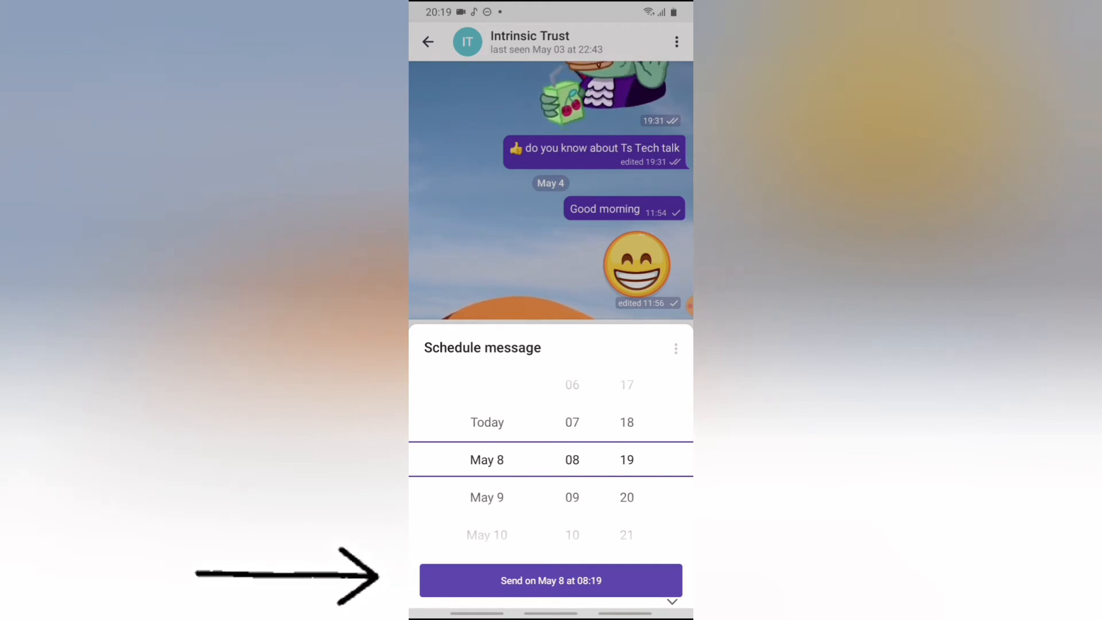
# - Confirm 'Good morning bro' for May 8 at 08:19 and return to the chat list
pyautogui.click(550, 581)
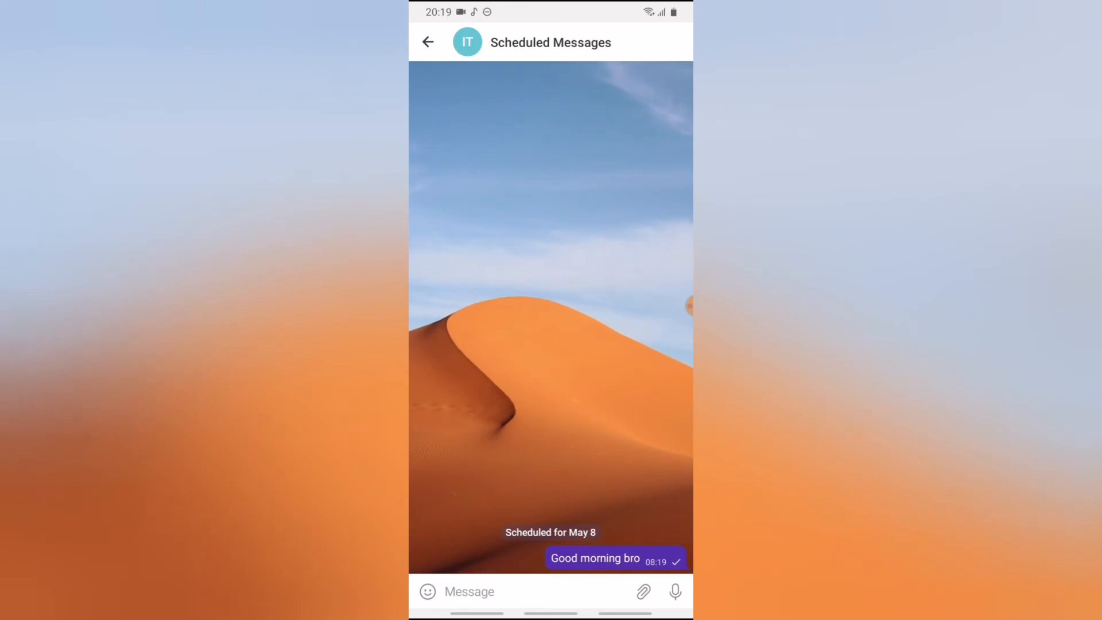
pyautogui.click(427, 41)
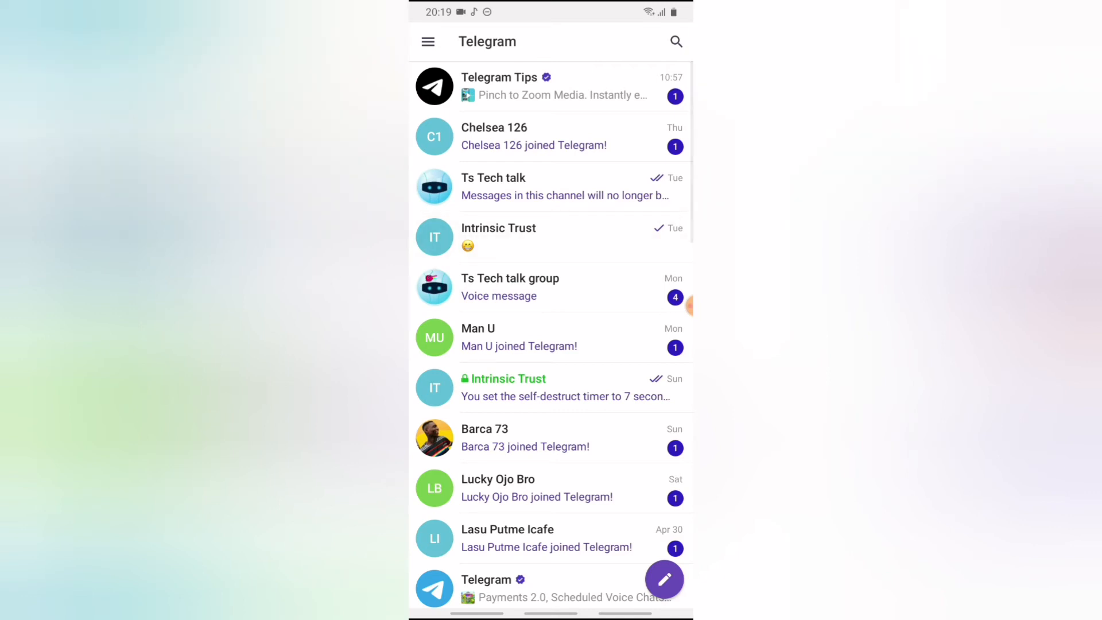
# - Reopen the Intrinsic Trust chat and ready the empty message box
pyautogui.click(521, 236)
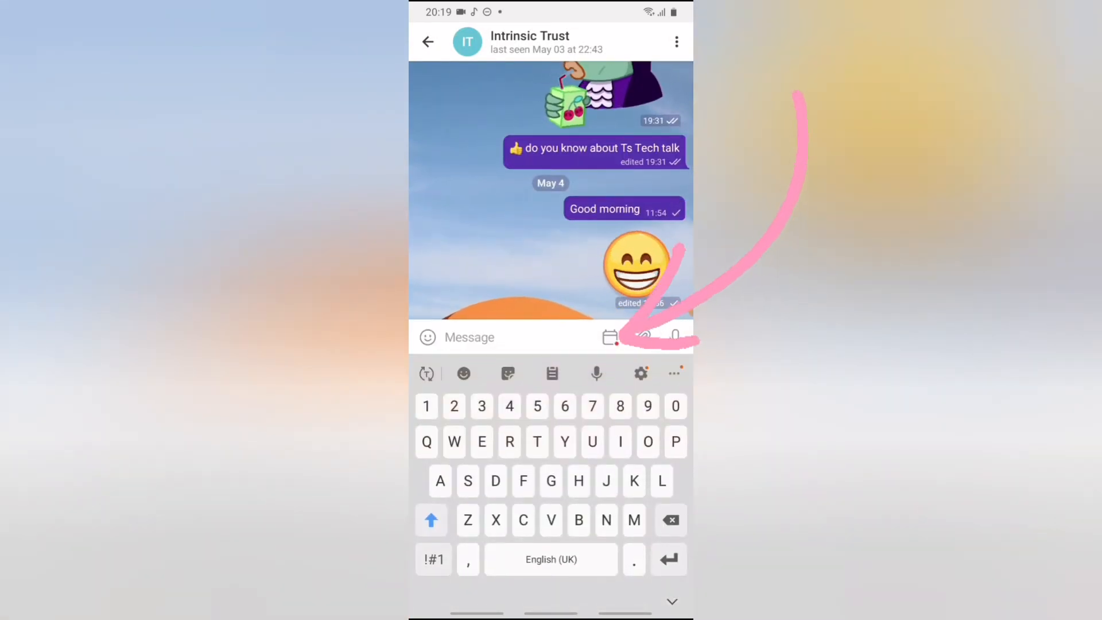
pyautogui.click(609, 337)
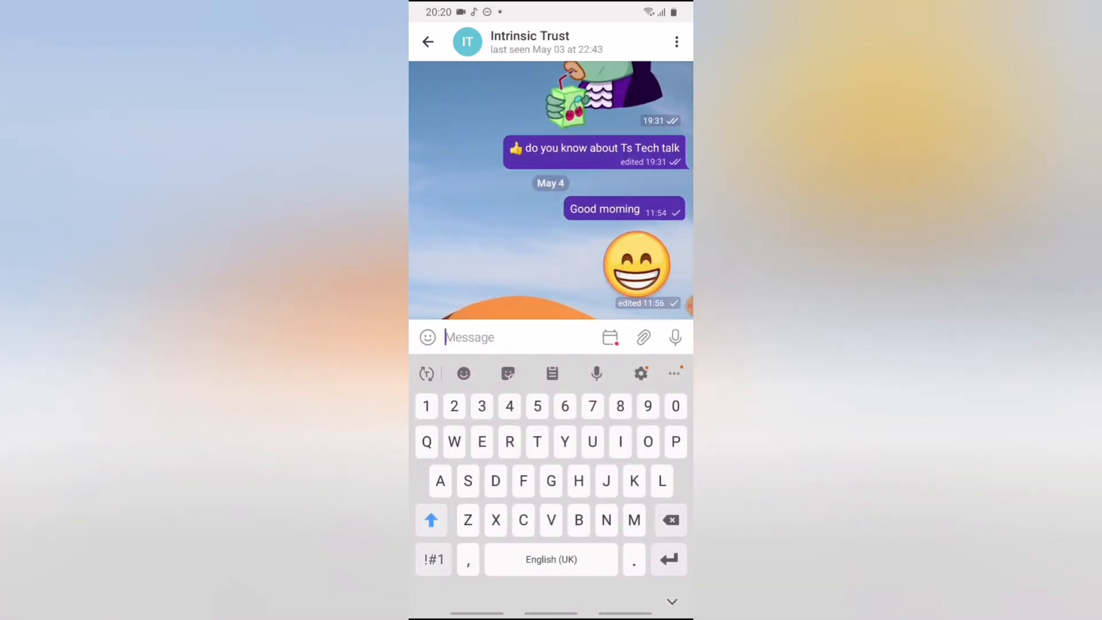
# - Schedule 'Hope your good' for May 8 at 08:25 alongside 'Good morning bro'
pyautogui.write('Hope y')
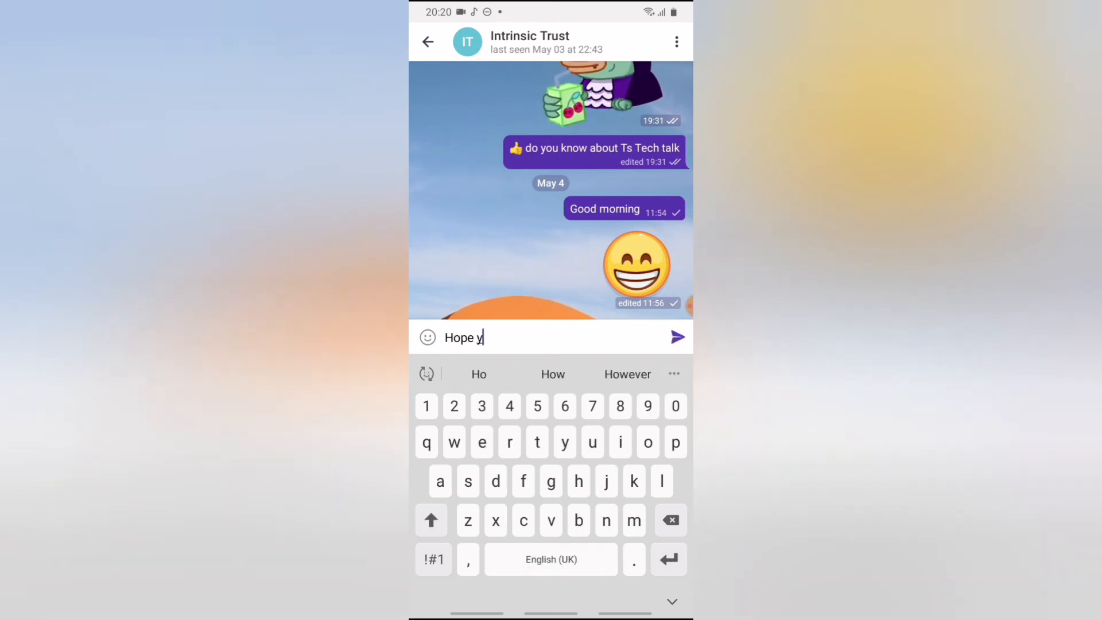
pyautogui.write('our good')
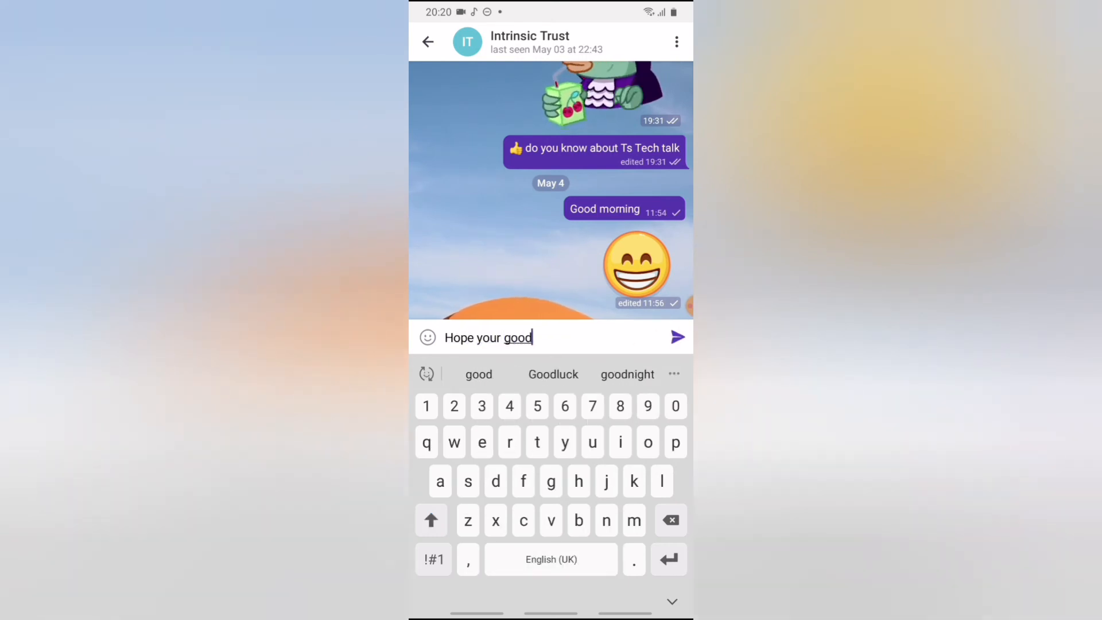
pyautogui.click(677, 338)
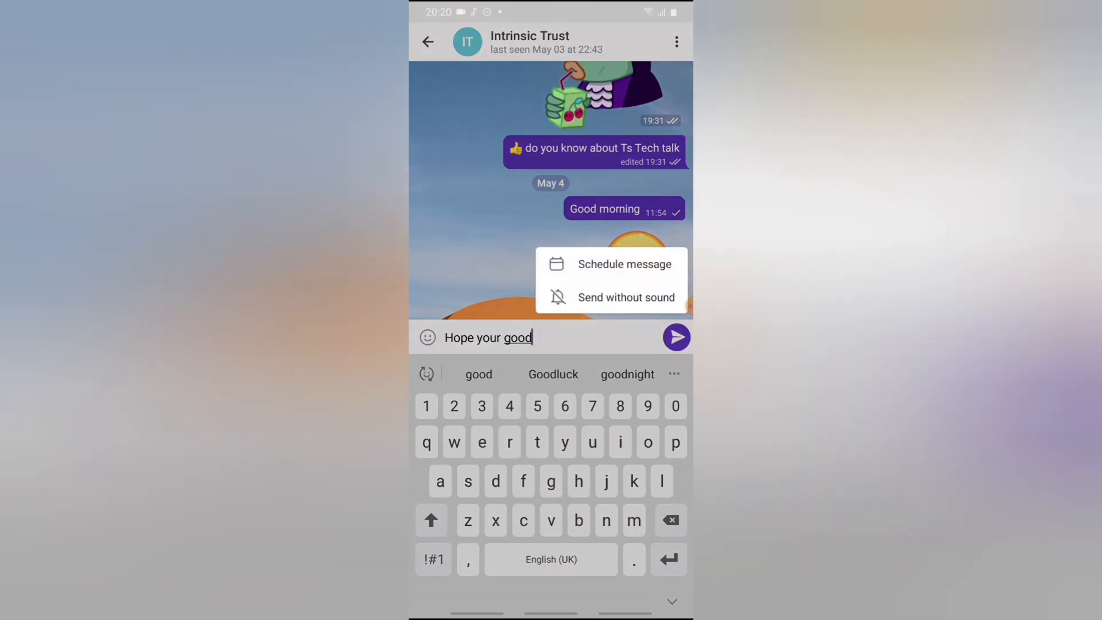
pyautogui.click(626, 264)
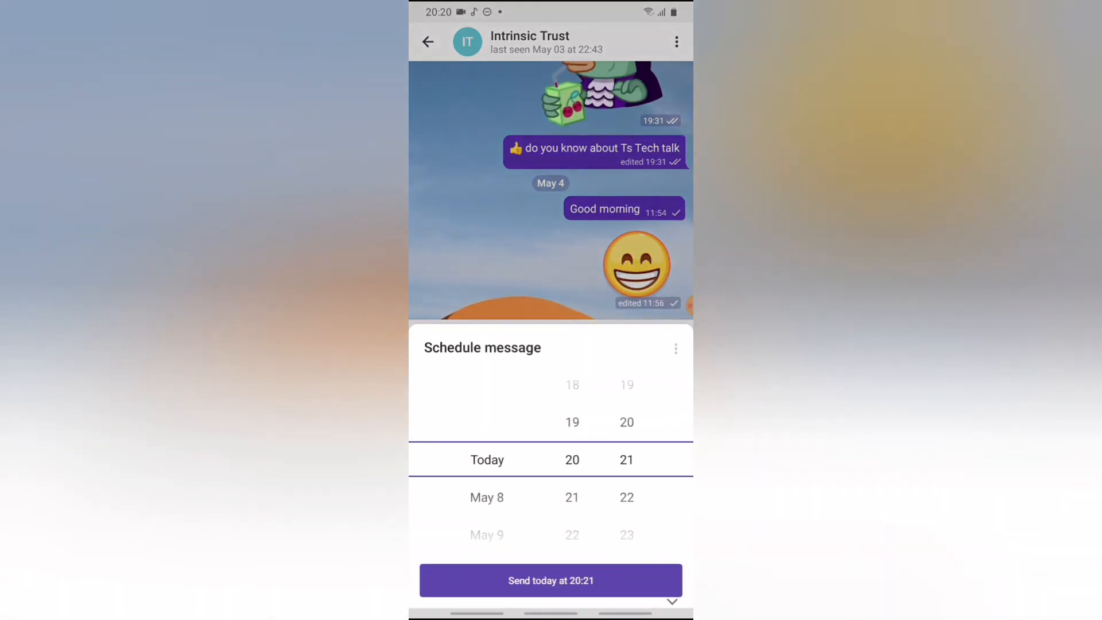
pyautogui.scroll(-3)
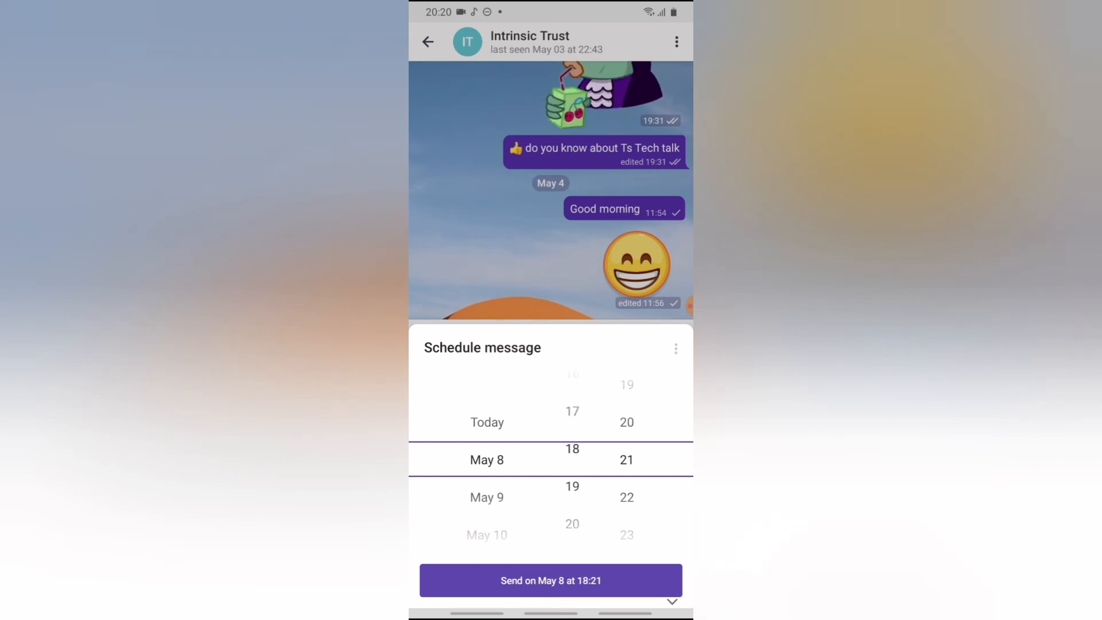
pyautogui.scroll(-3)
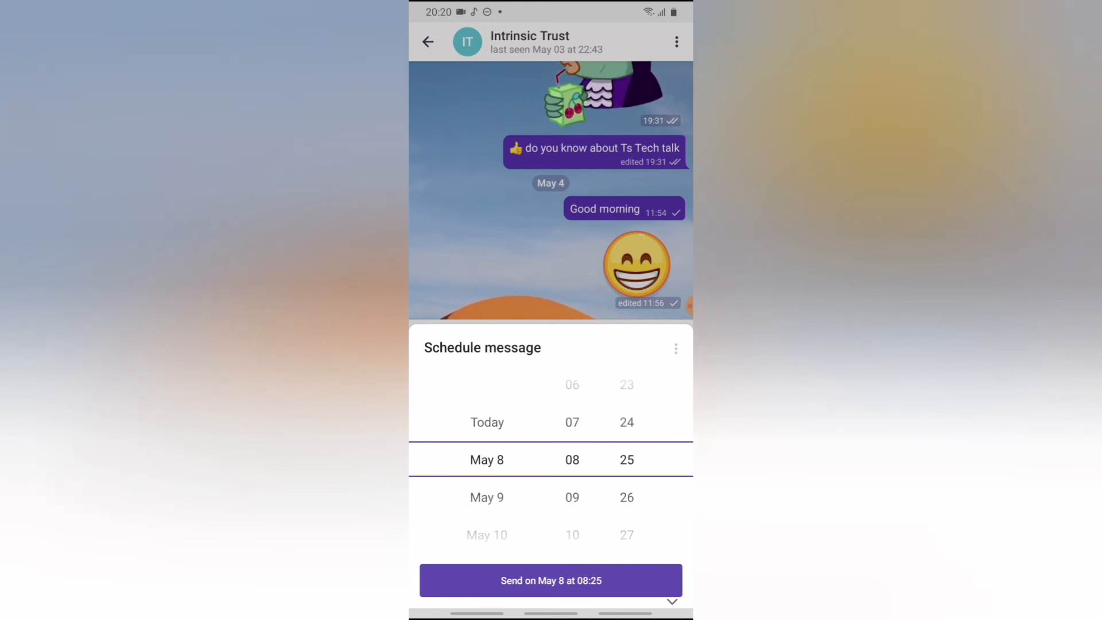
pyautogui.click(550, 581)
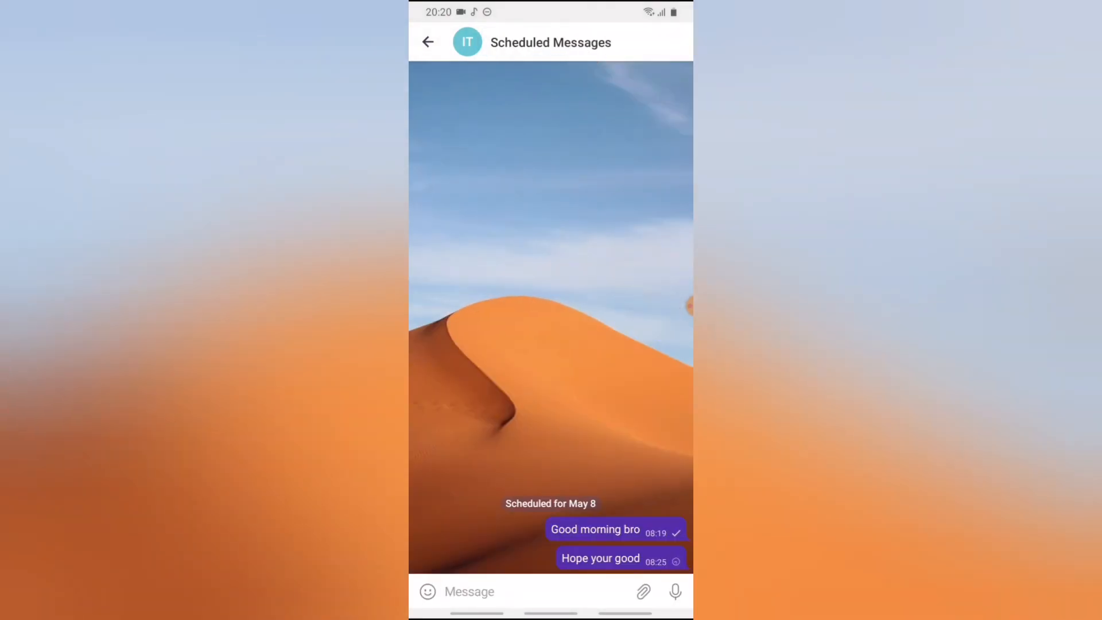